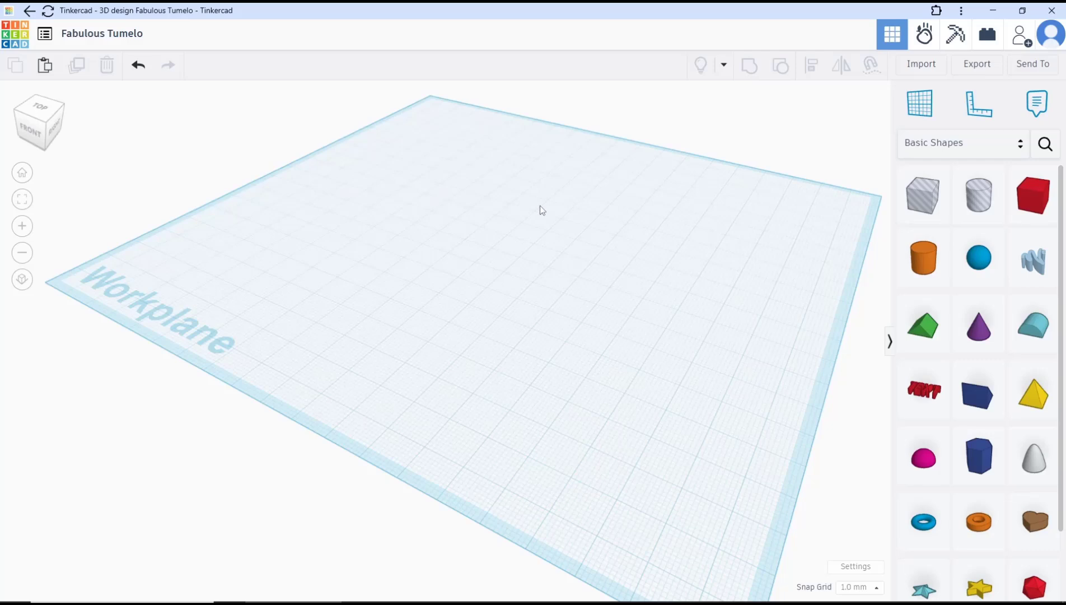
{"action": "mouse_move", "coordinate": [881, 368]}
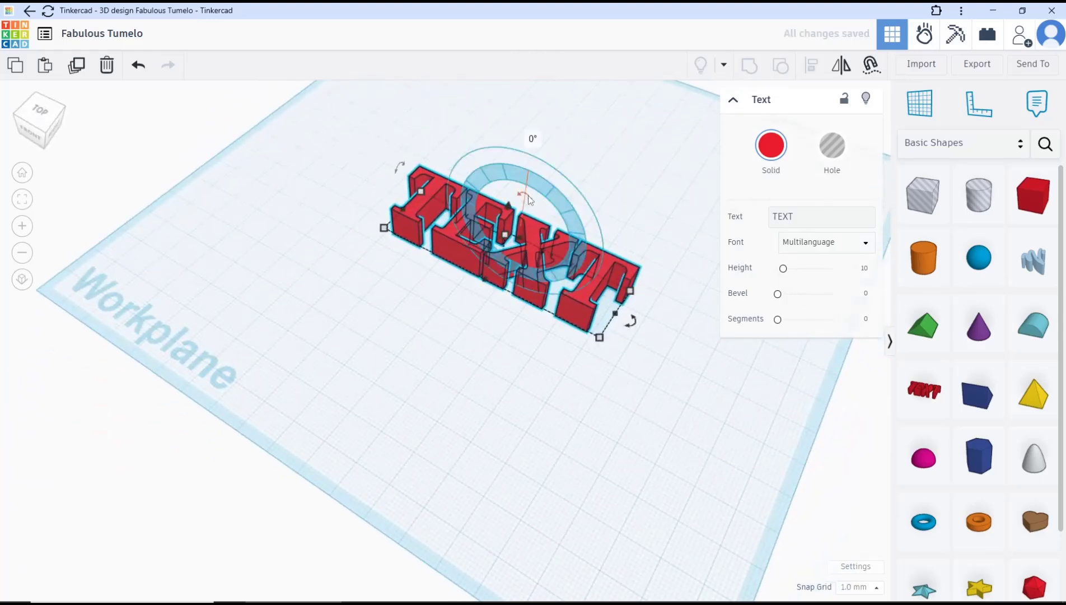
Tip the TEXT shape up 90 degrees so the letters stand upright on the workplane.
{"action": "left_click_drag", "start_coordinate": [531, 197], "coordinate": [400, 168]}
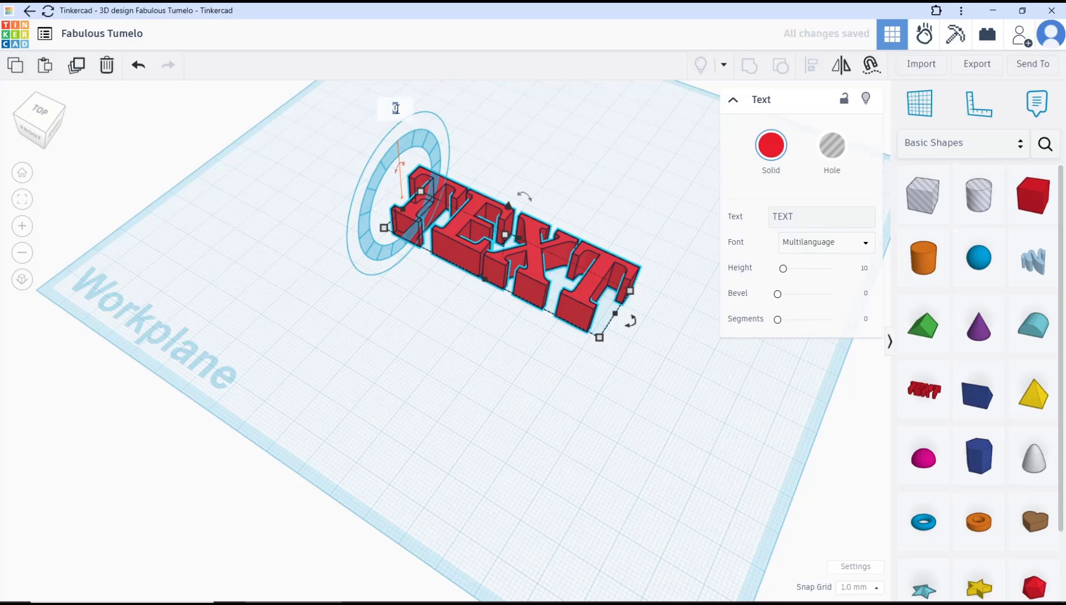
{"action": "type", "text": "90°"}
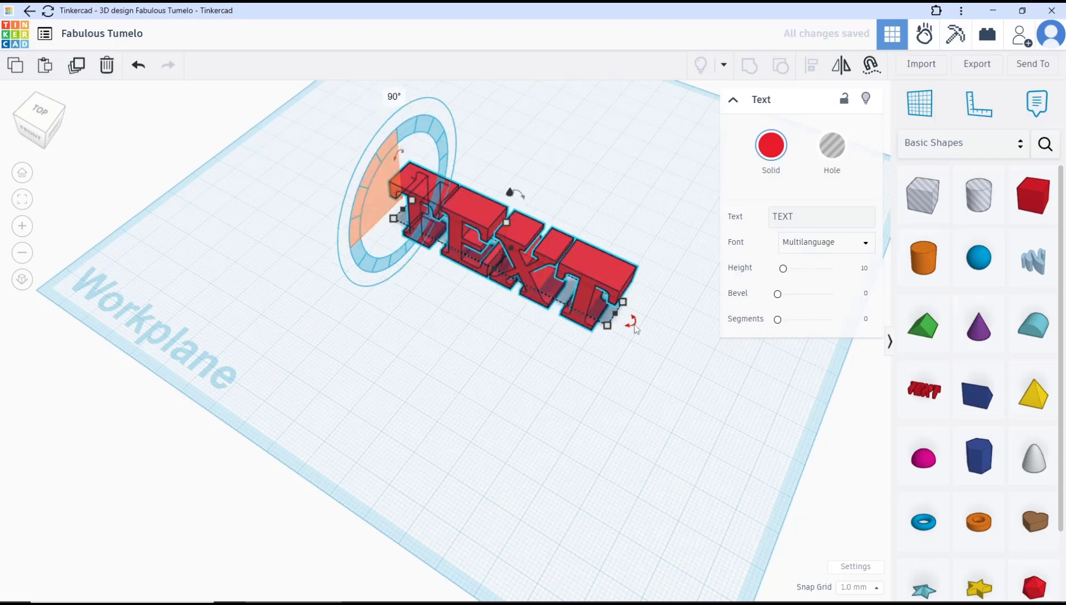
{"action": "left_click_drag", "start_coordinate": [633, 320], "coordinate": [640, 327]}
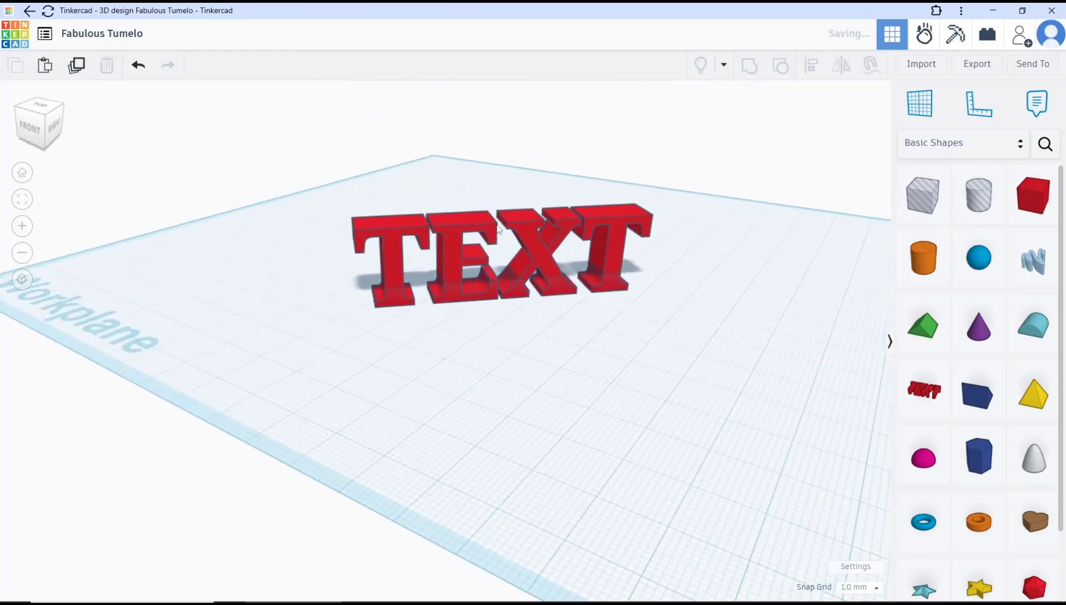
Replace the shape's text 'TEXT' with 'MufasuCAD' in the Shape panel.
{"action": "left_click", "coordinate": [497, 239]}
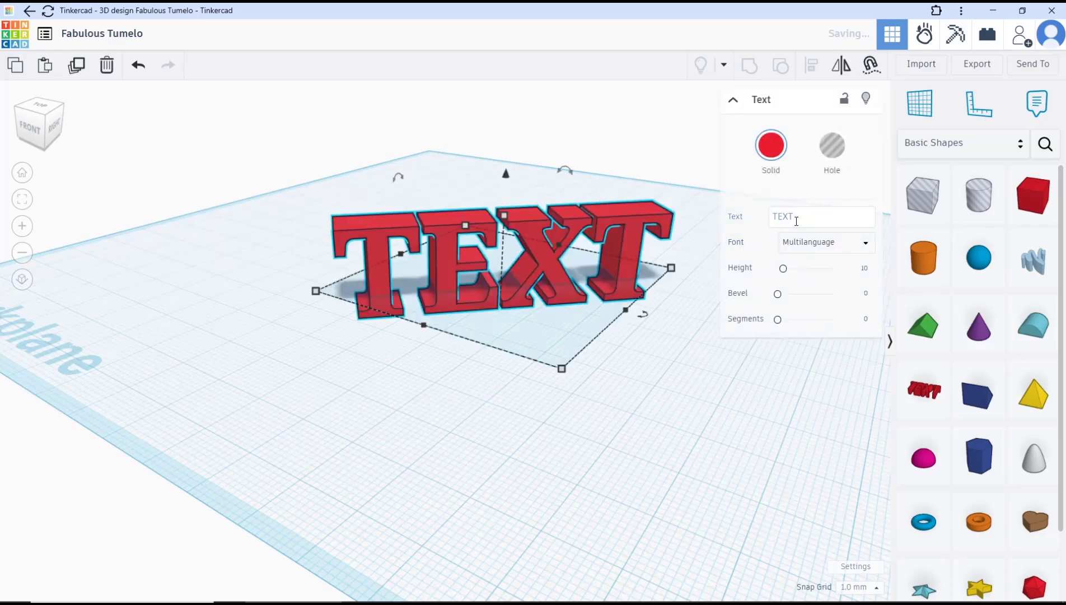
{"action": "left_click", "coordinate": [814, 218]}
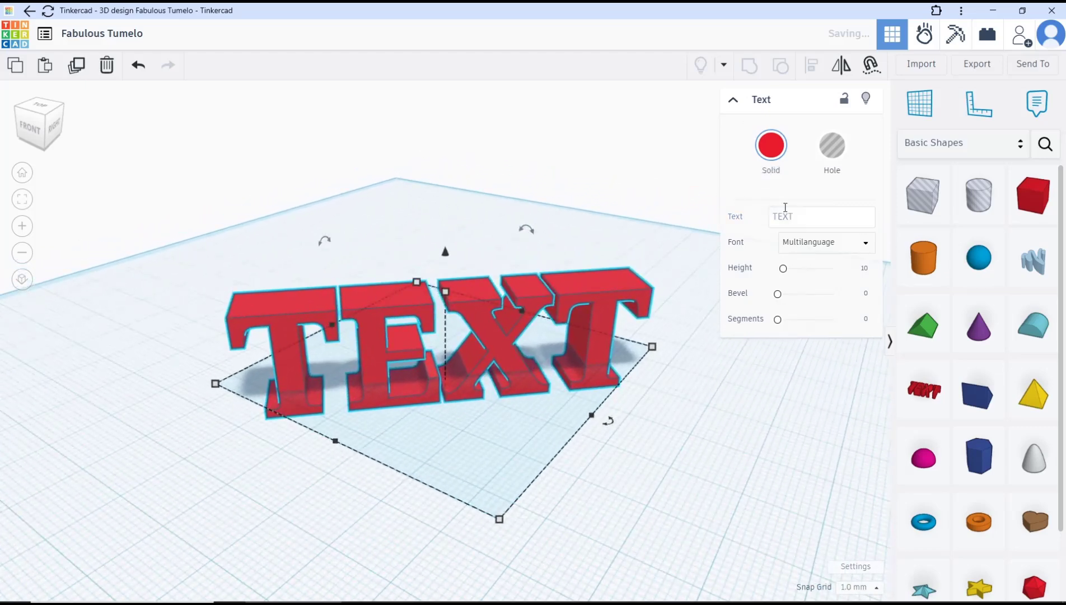
{"action": "left_click", "coordinate": [823, 218]}
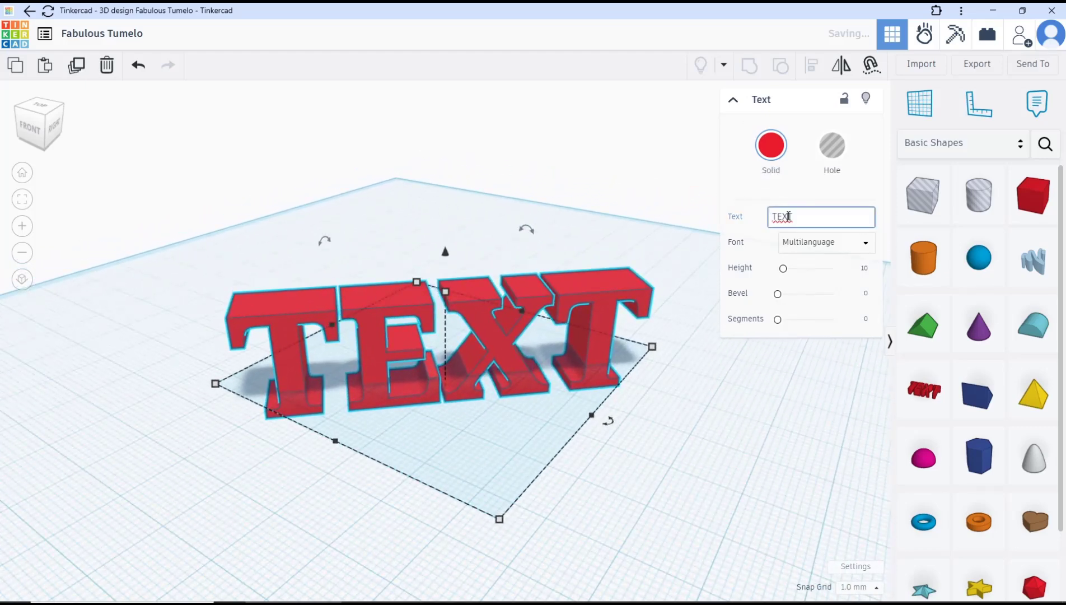
{"action": "type", "text": "M"}
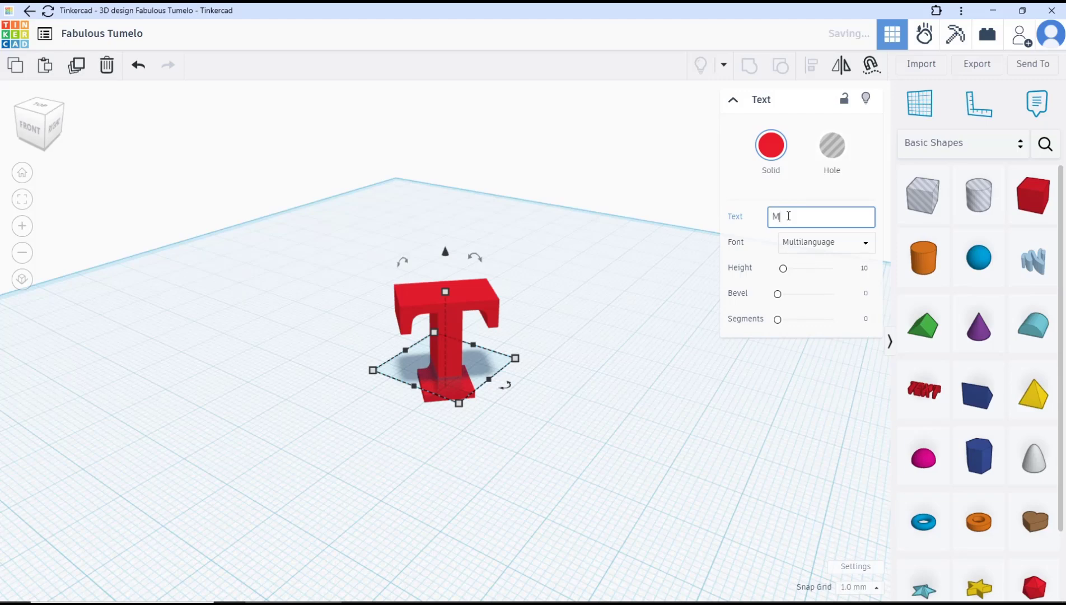
{"action": "type", "text": "ufasuCAD"}
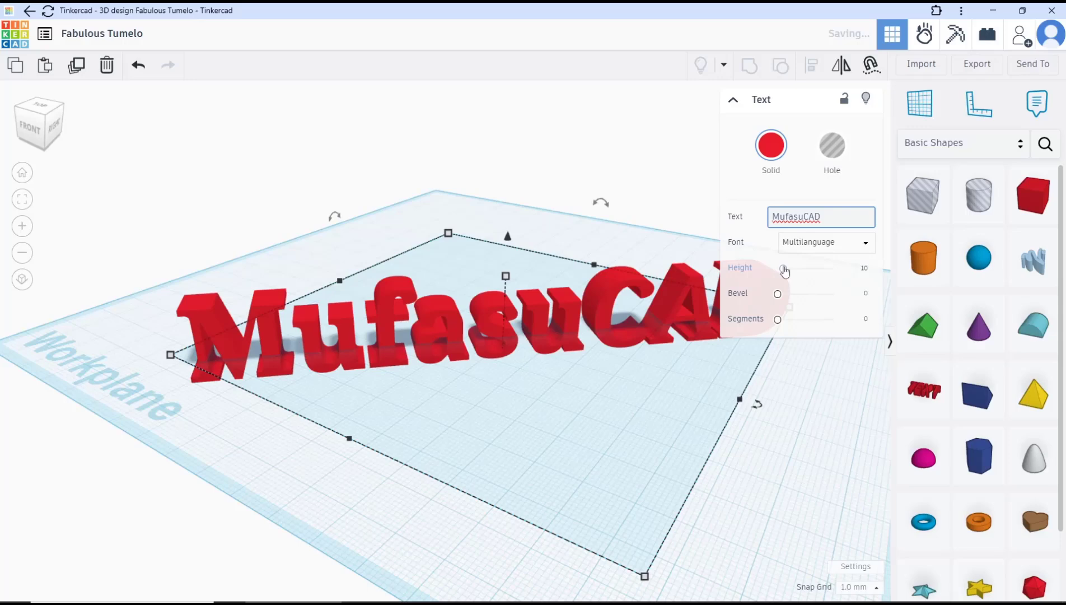
Raise the letter height with the slider and choose a serif font for the text.
{"action": "left_click_drag", "start_coordinate": [779, 267], "coordinate": [789, 267]}
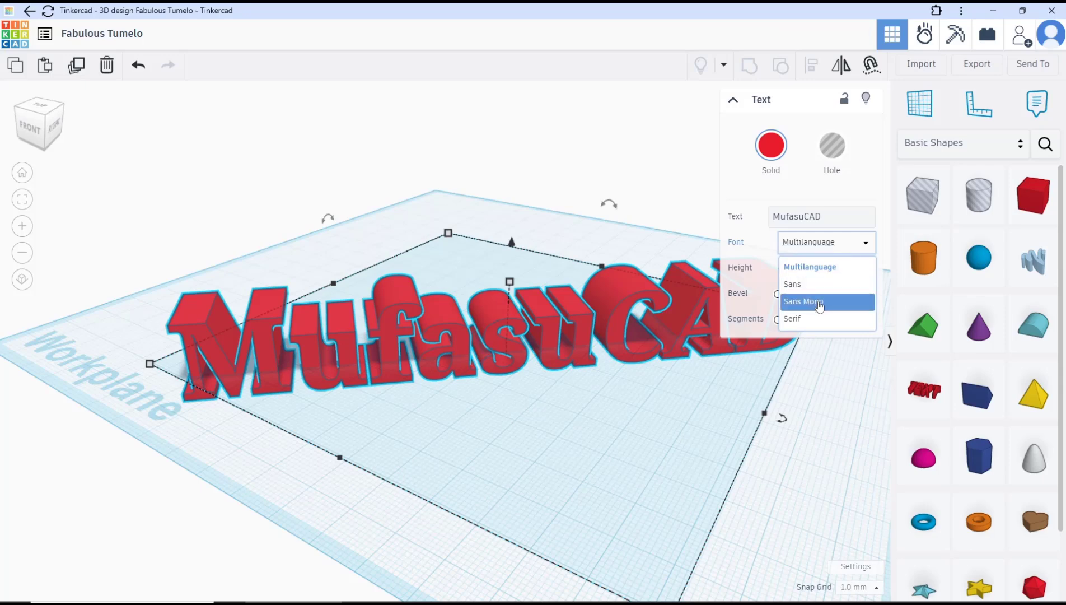
{"action": "left_click", "coordinate": [793, 318]}
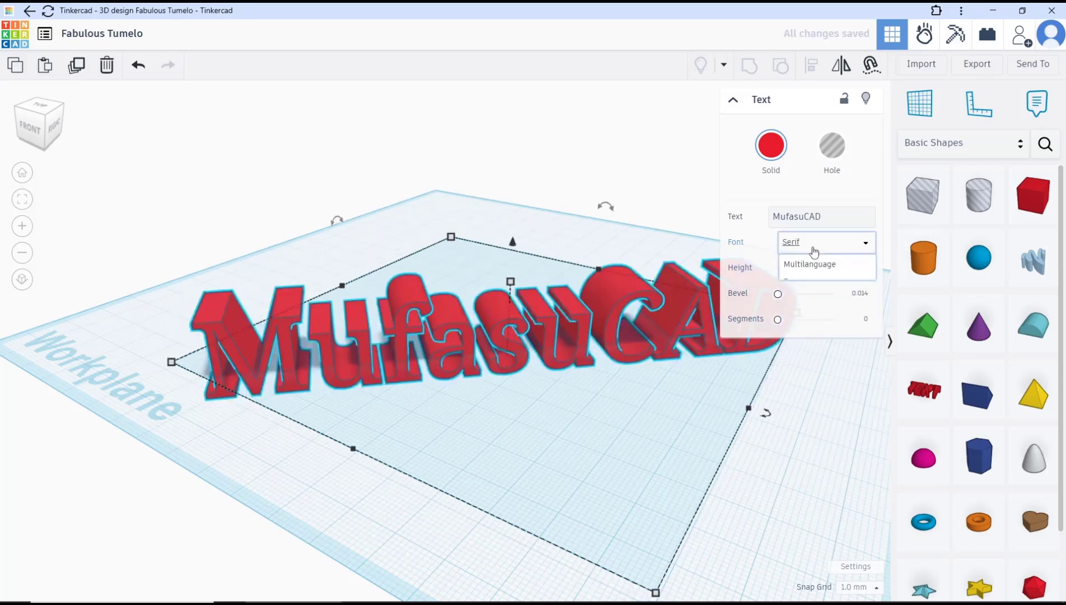
{"action": "left_click", "coordinate": [809, 264]}
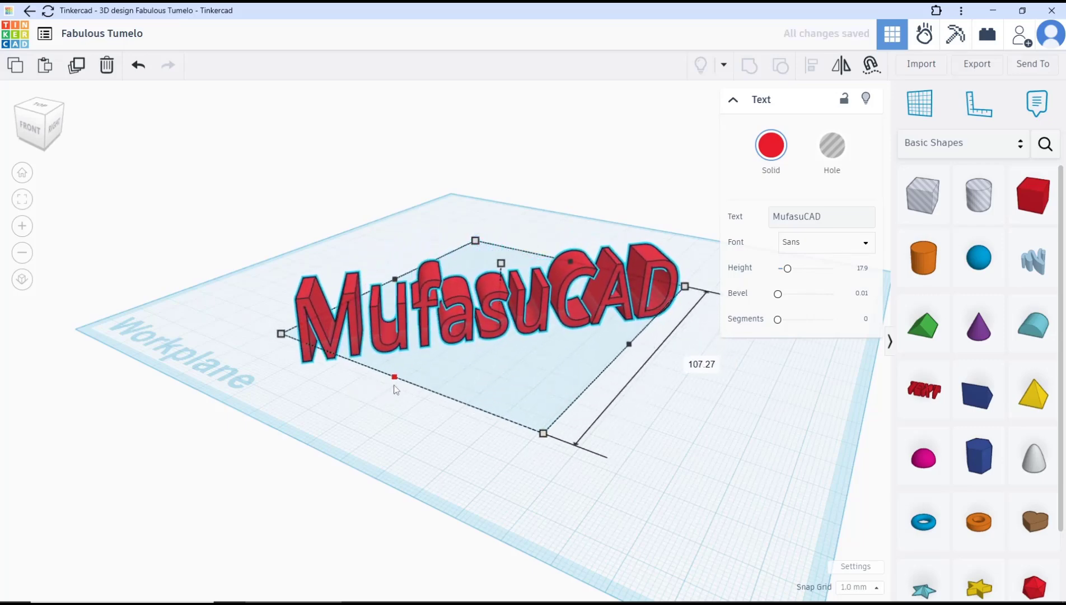
Shrink the MufasuCAD text length from about 107 mm to about 90 mm.
{"action": "left_click_drag", "start_coordinate": [394, 378], "coordinate": [432, 352]}
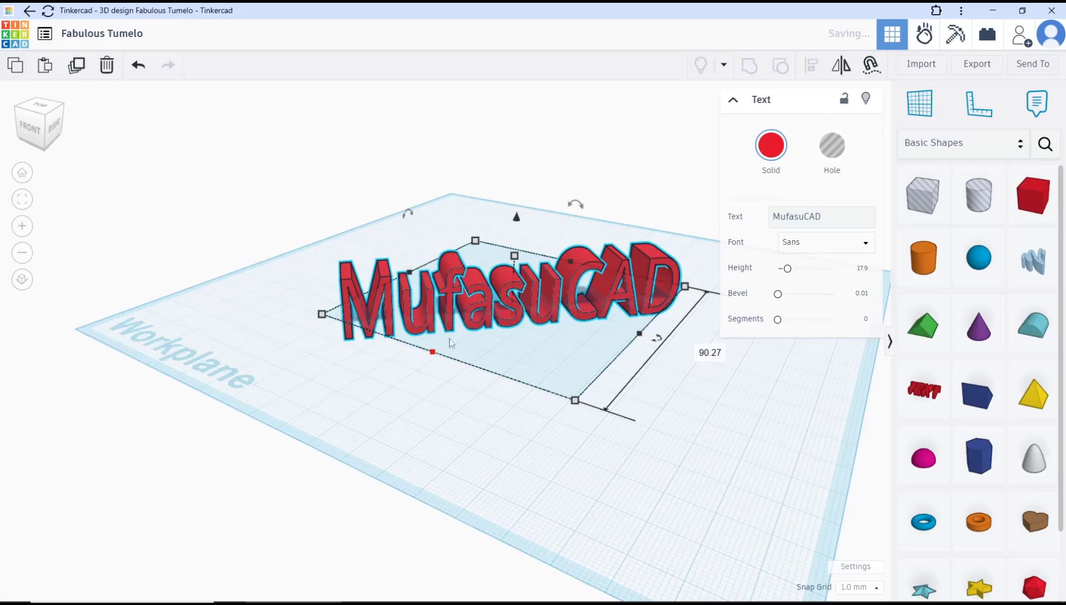